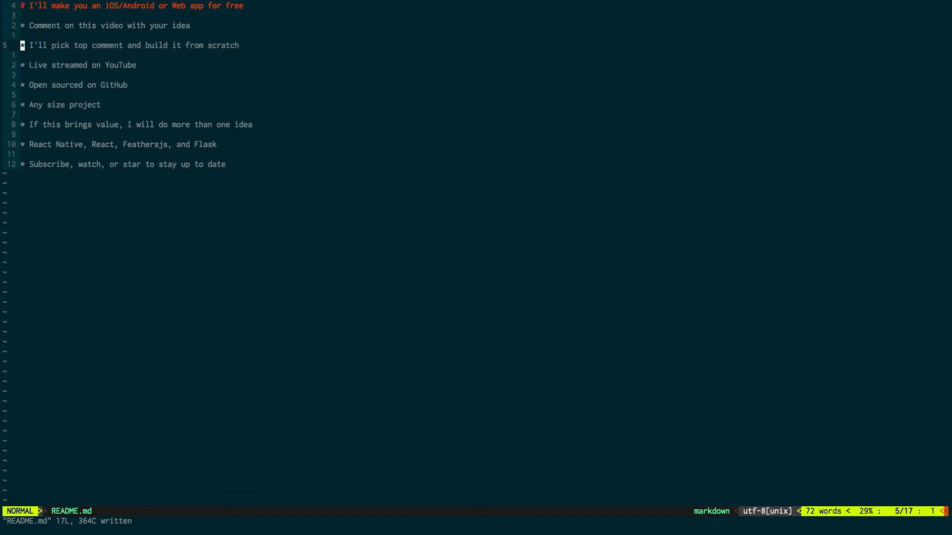
pyautogui.press('j')
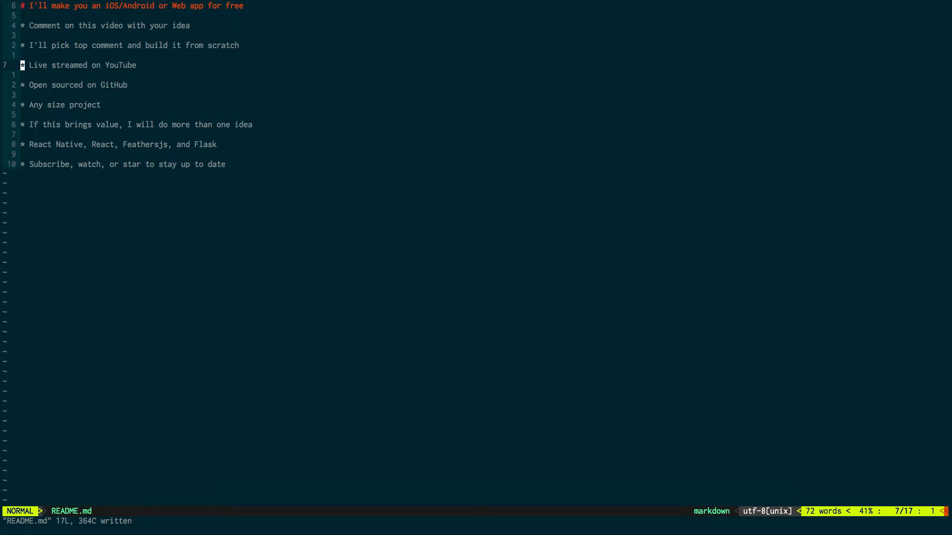
pyautogui.press('j')
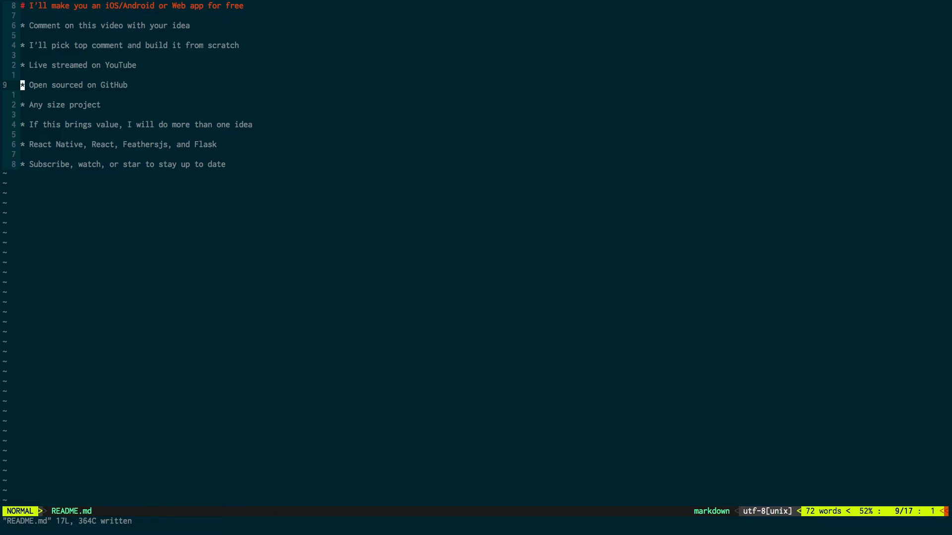
pyautogui.press('j')
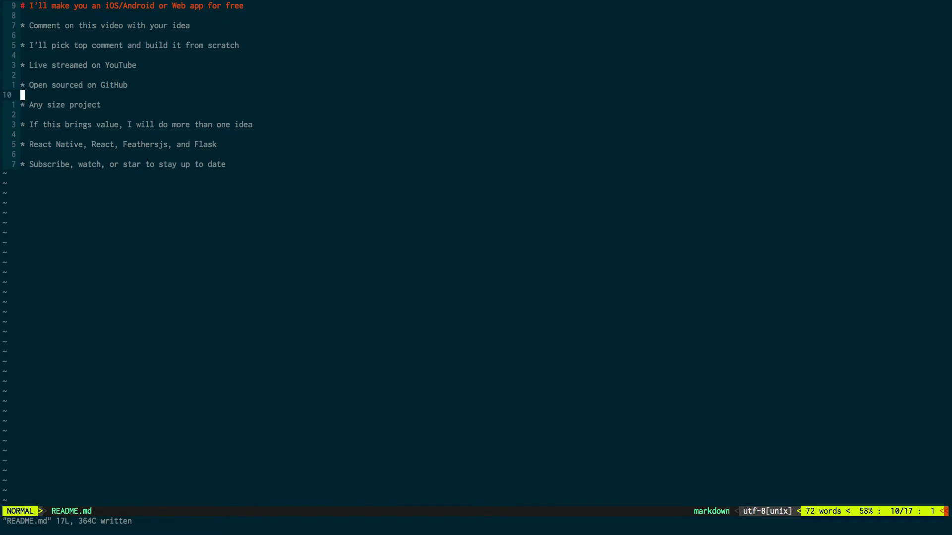
pyautogui.press('j')
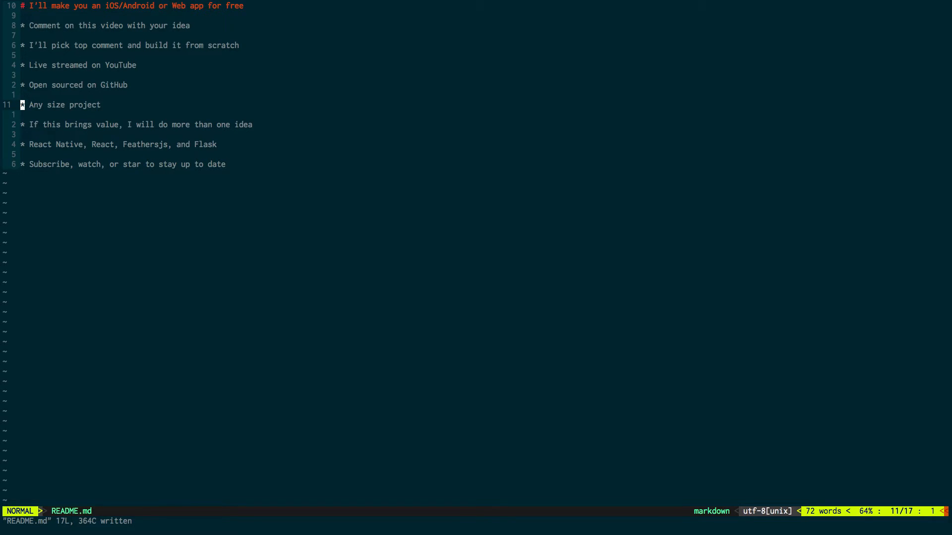
pyautogui.press('j')
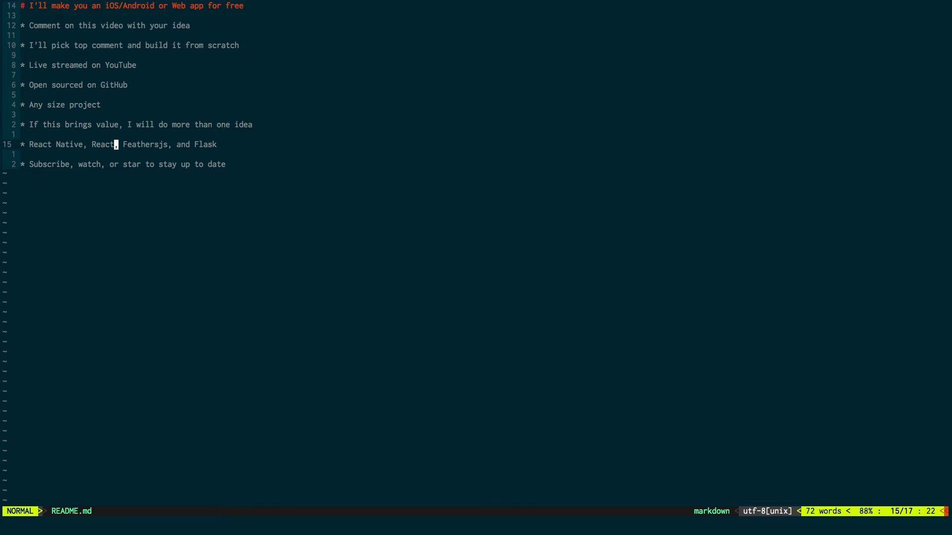
pyautogui.press('l')
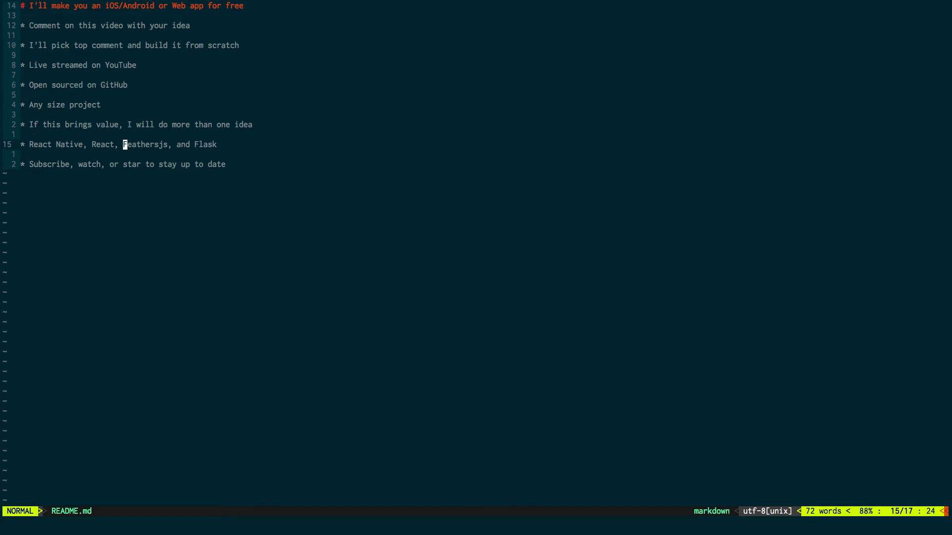
pyautogui.press('0')
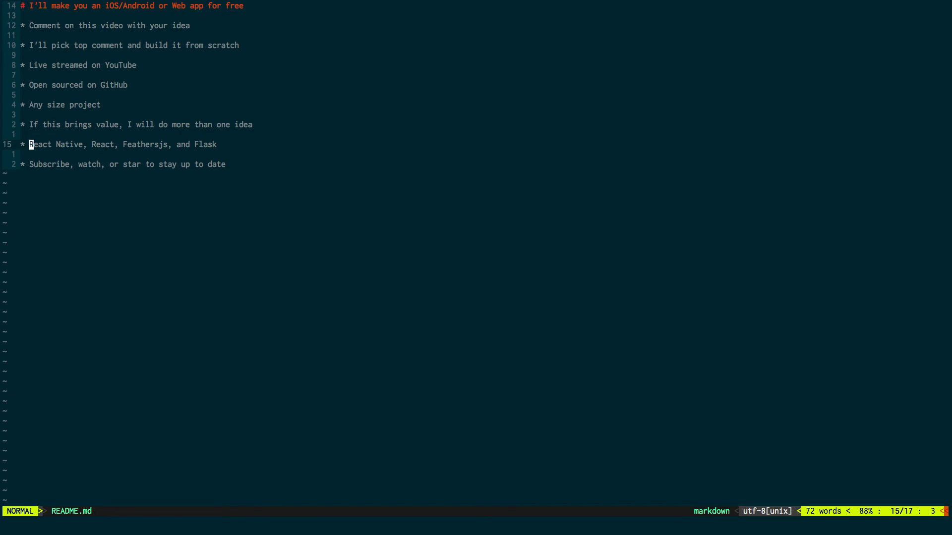
pyautogui.press('G')
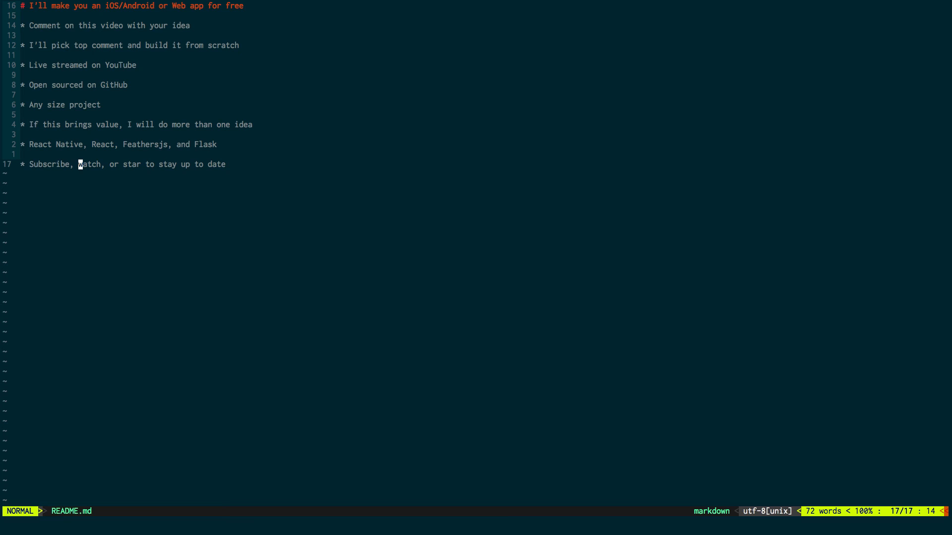
pyautogui.press('w')
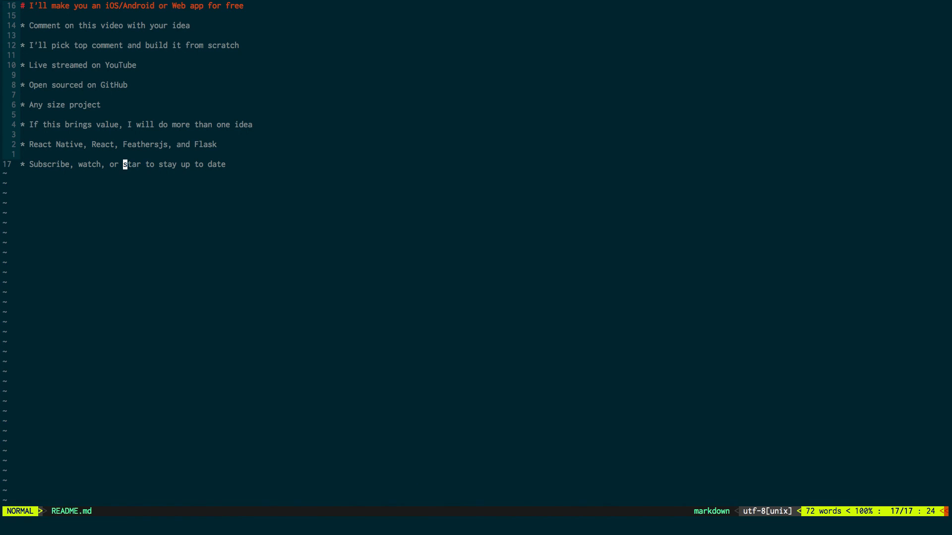
pyautogui.moveTo(370, 128)
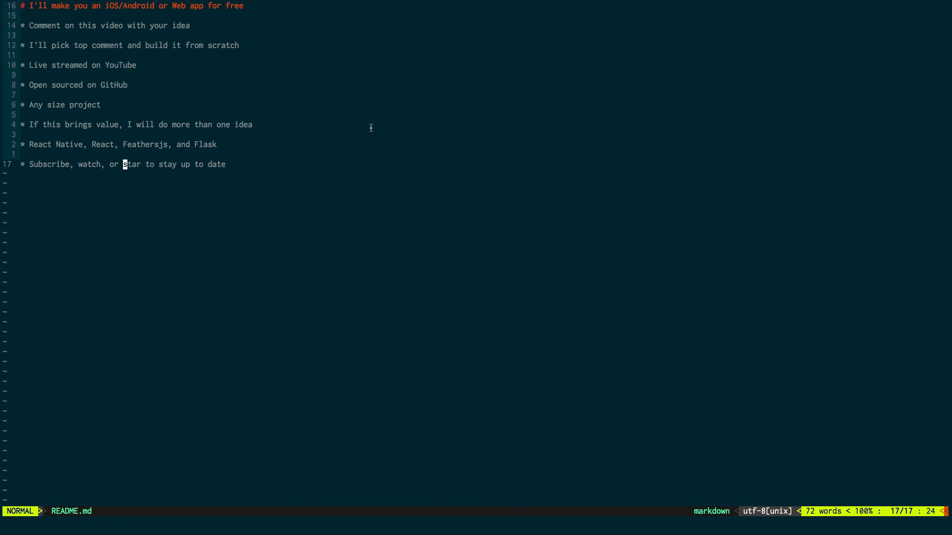
pyautogui.moveTo(358, 149)
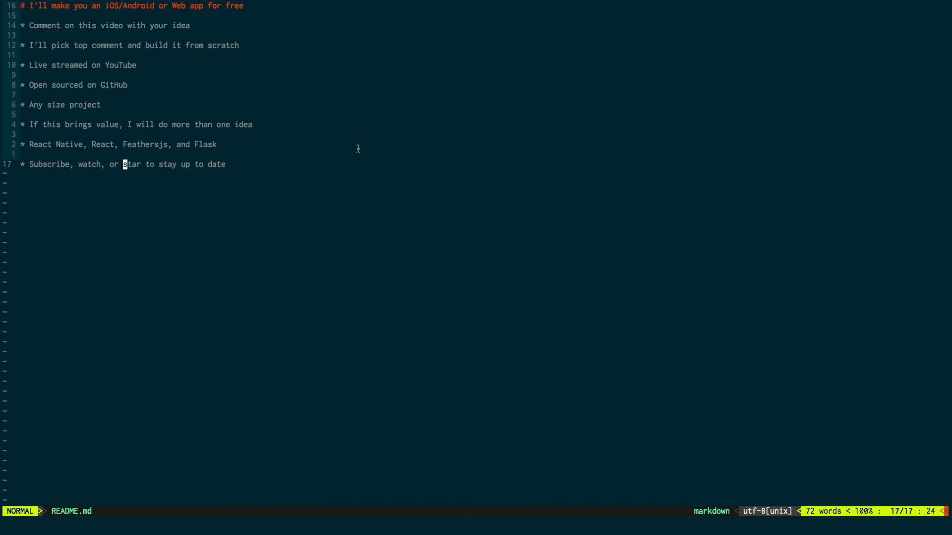
pyautogui.moveTo(568, 19)
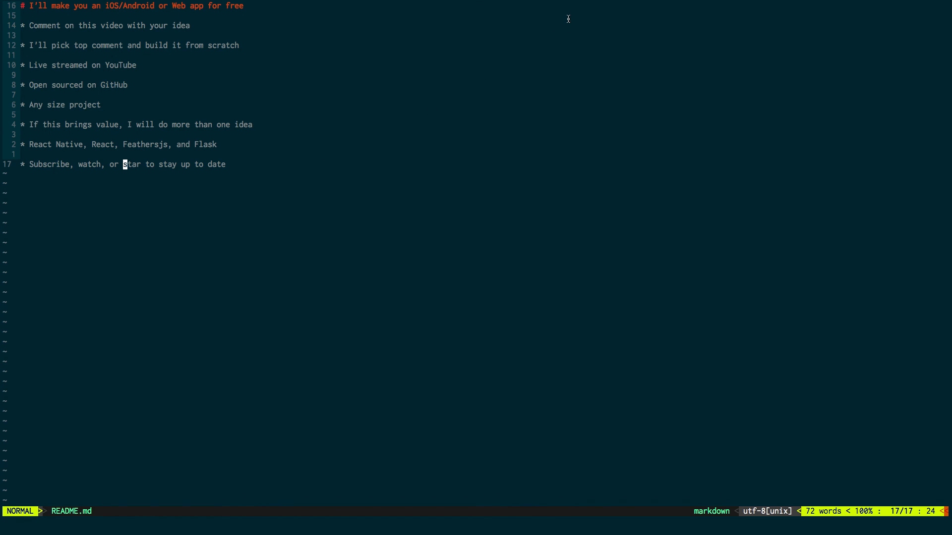